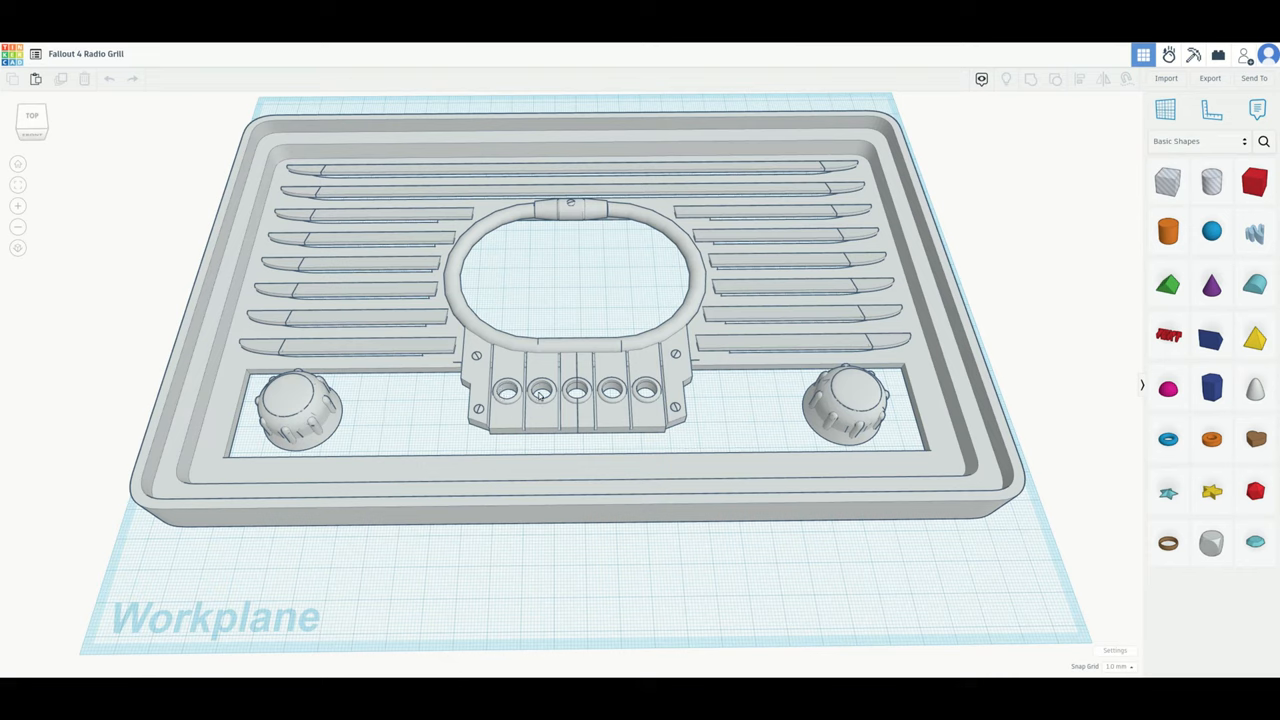
pyautogui.moveTo(602, 390)
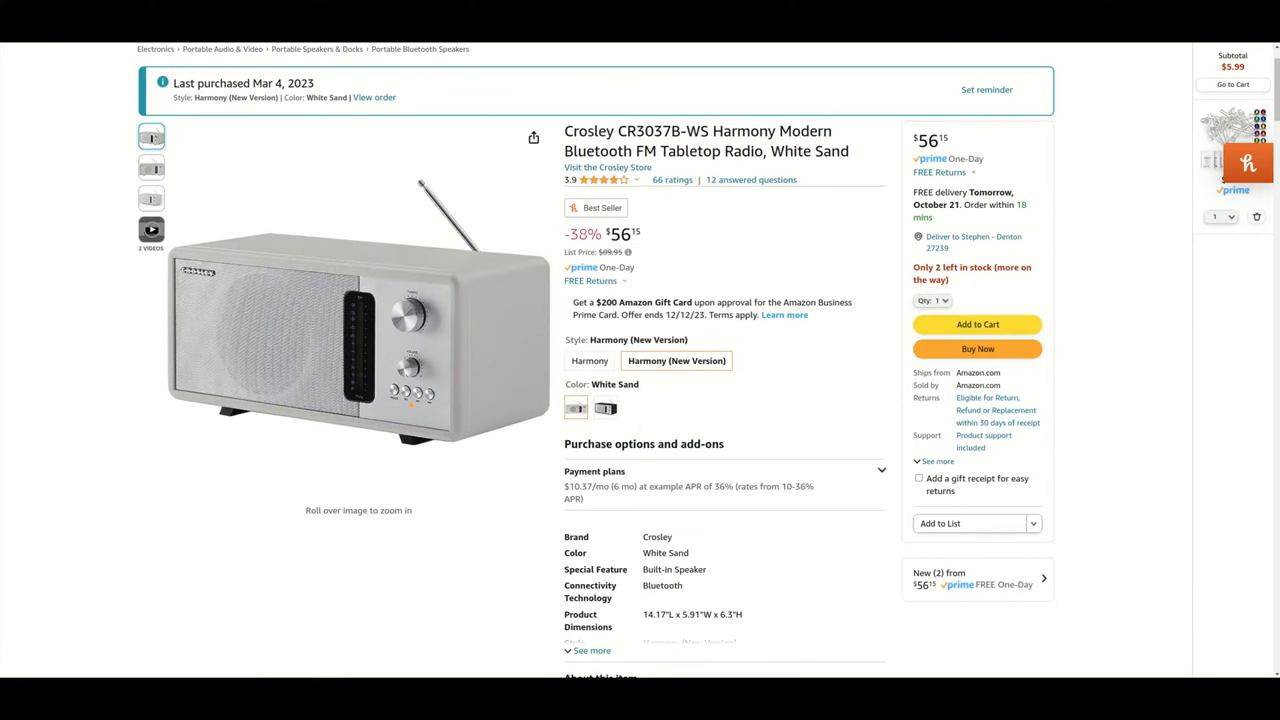
pyautogui.click(152, 232)
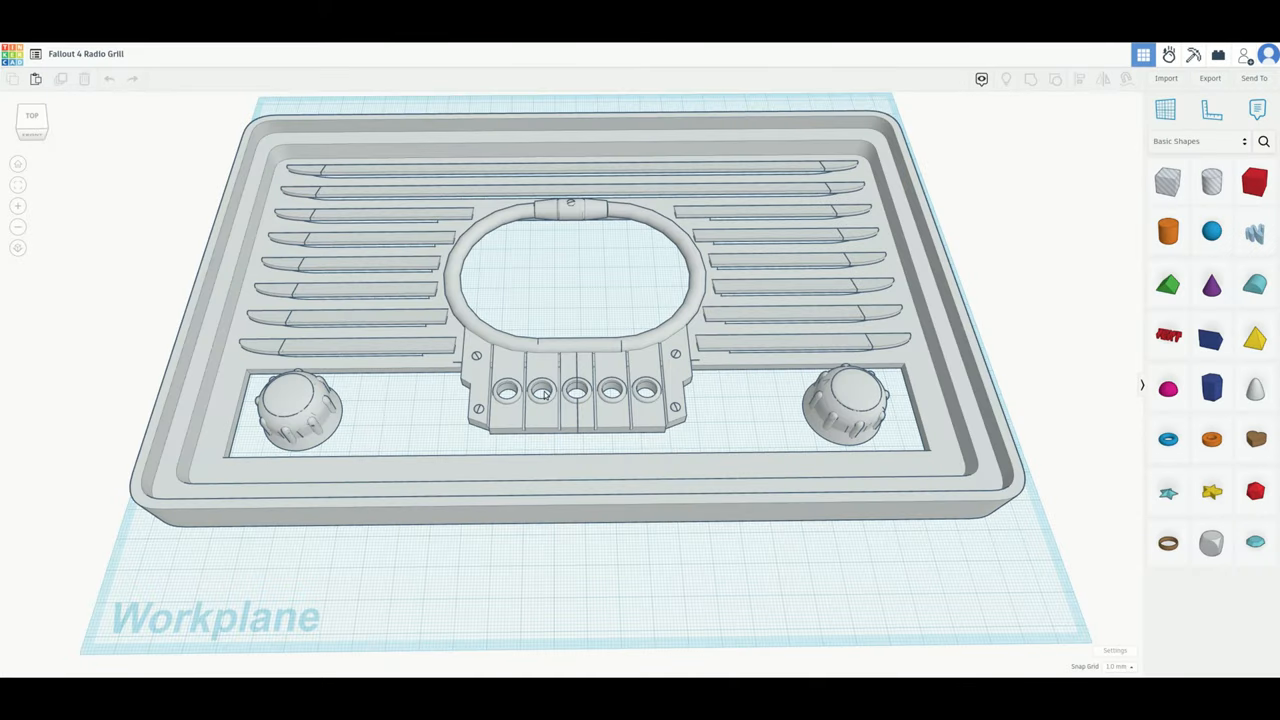
pyautogui.moveTo(348, 96)
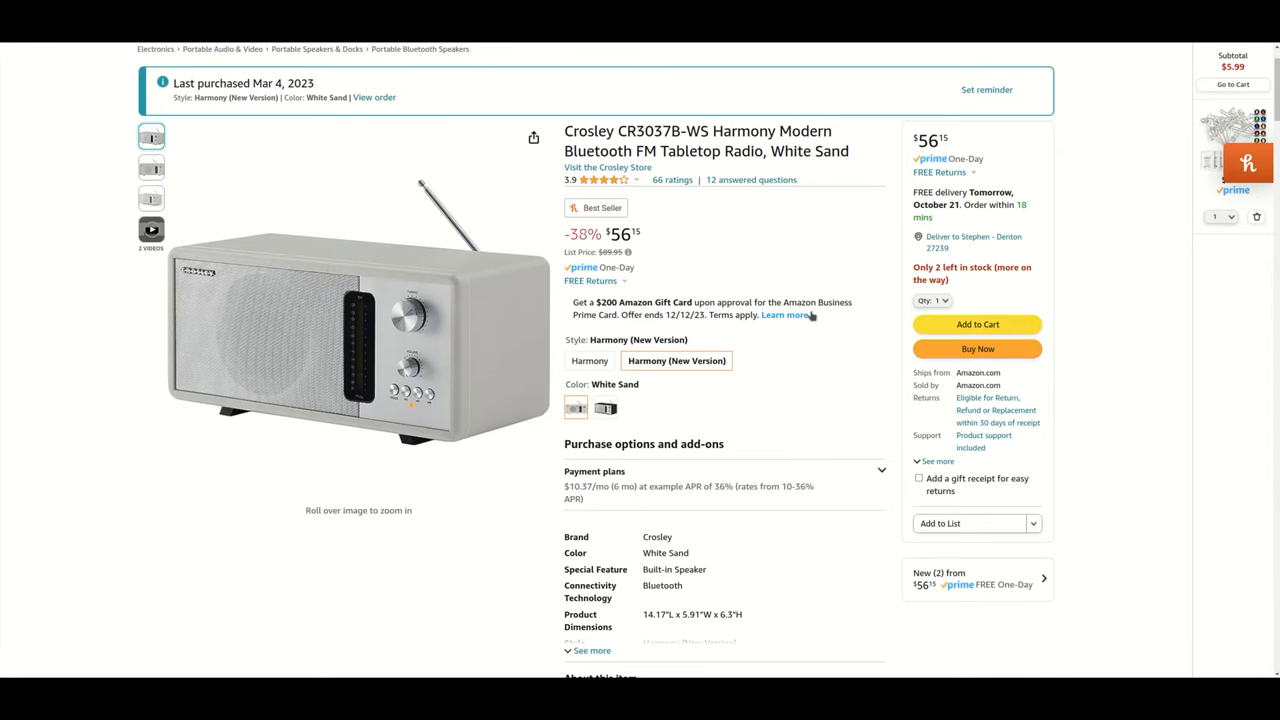
pyautogui.moveTo(822, 244)
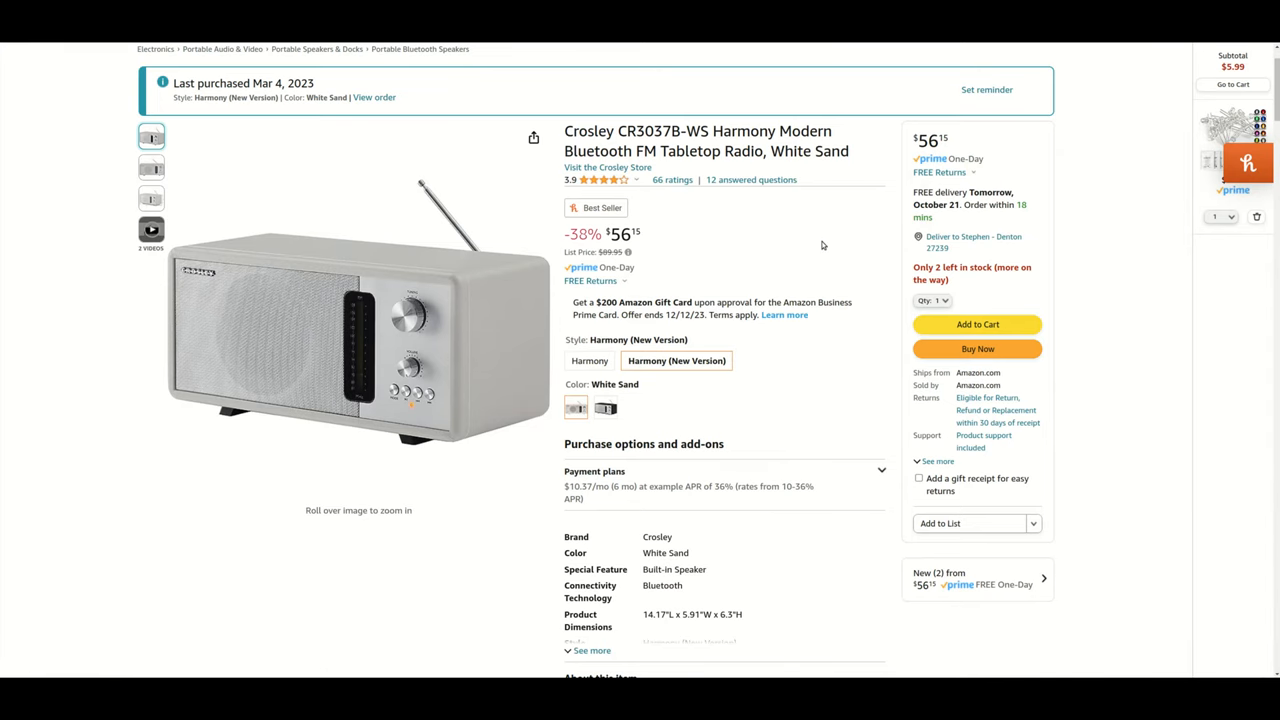
pyautogui.moveTo(358, 300)
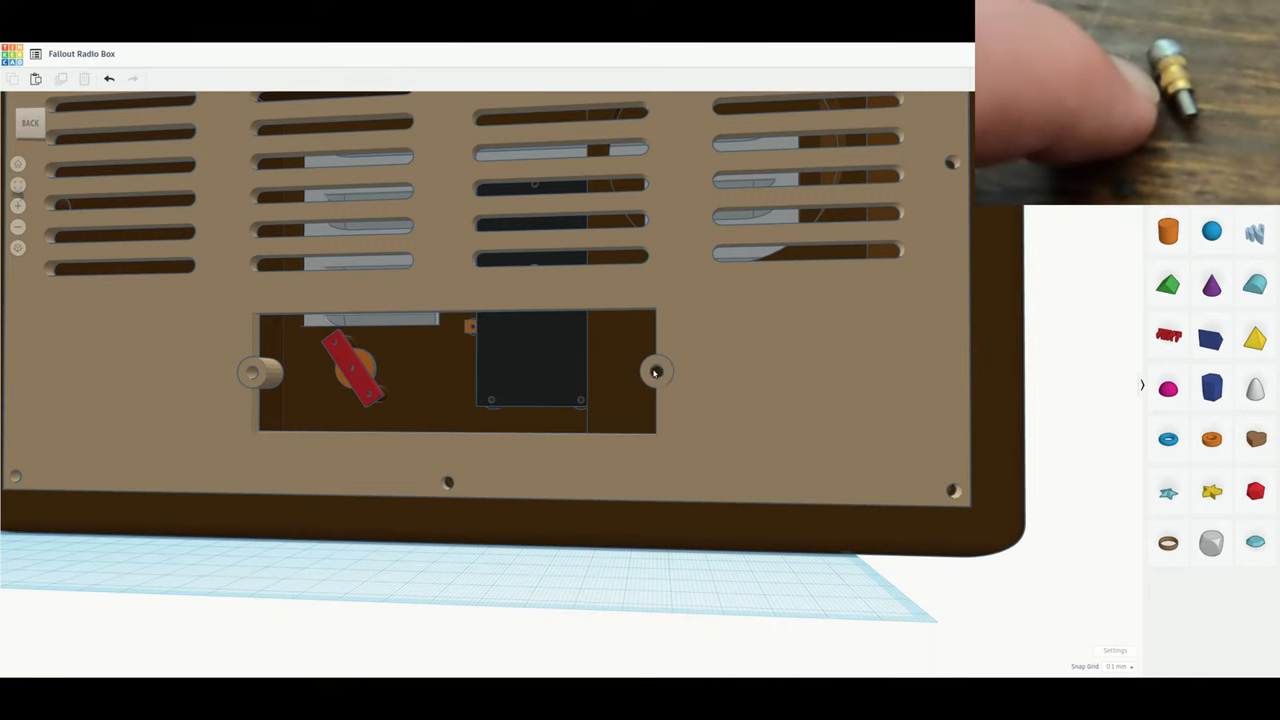
pyautogui.moveTo(616, 392)
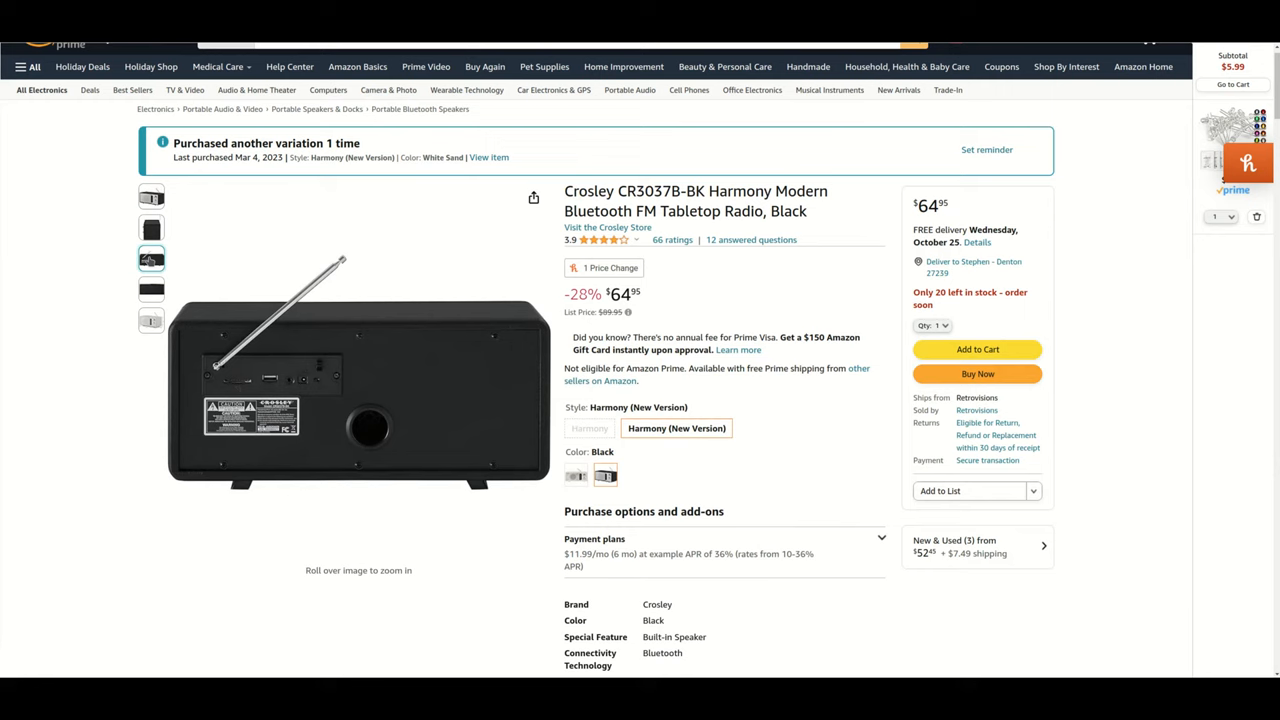
pyautogui.moveTo(300, 380)
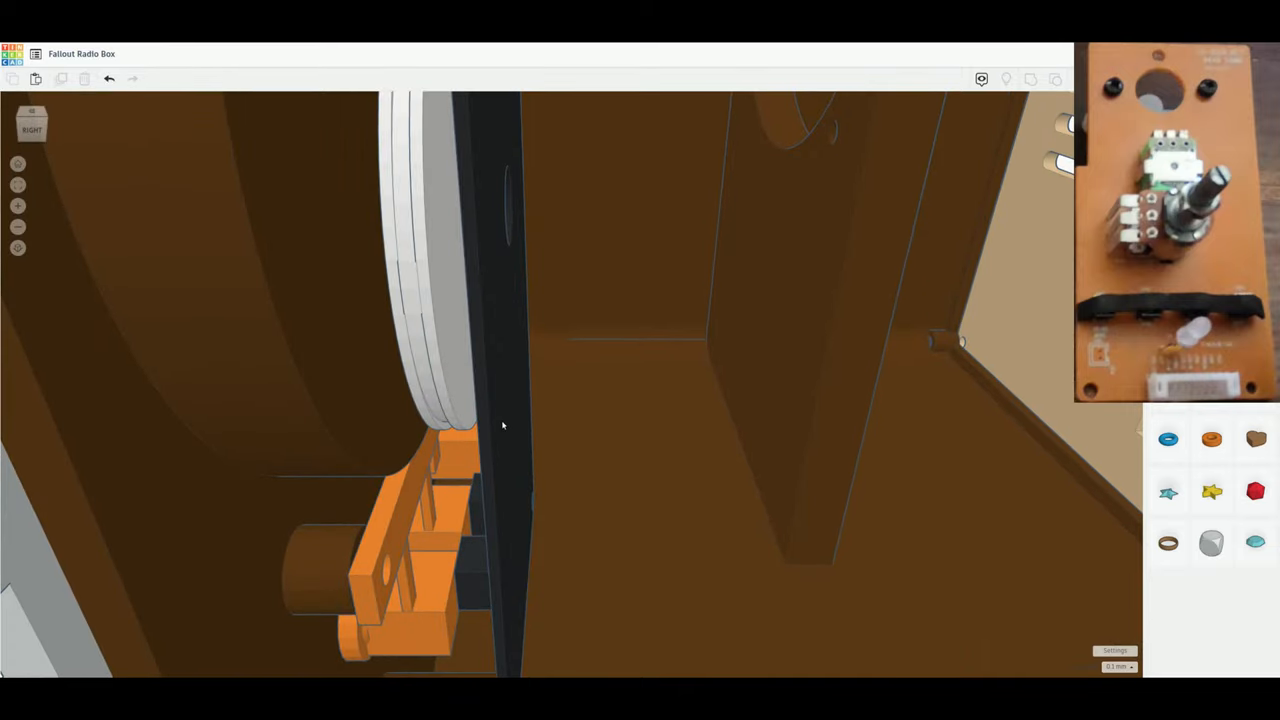
pyautogui.moveTo(504, 388)
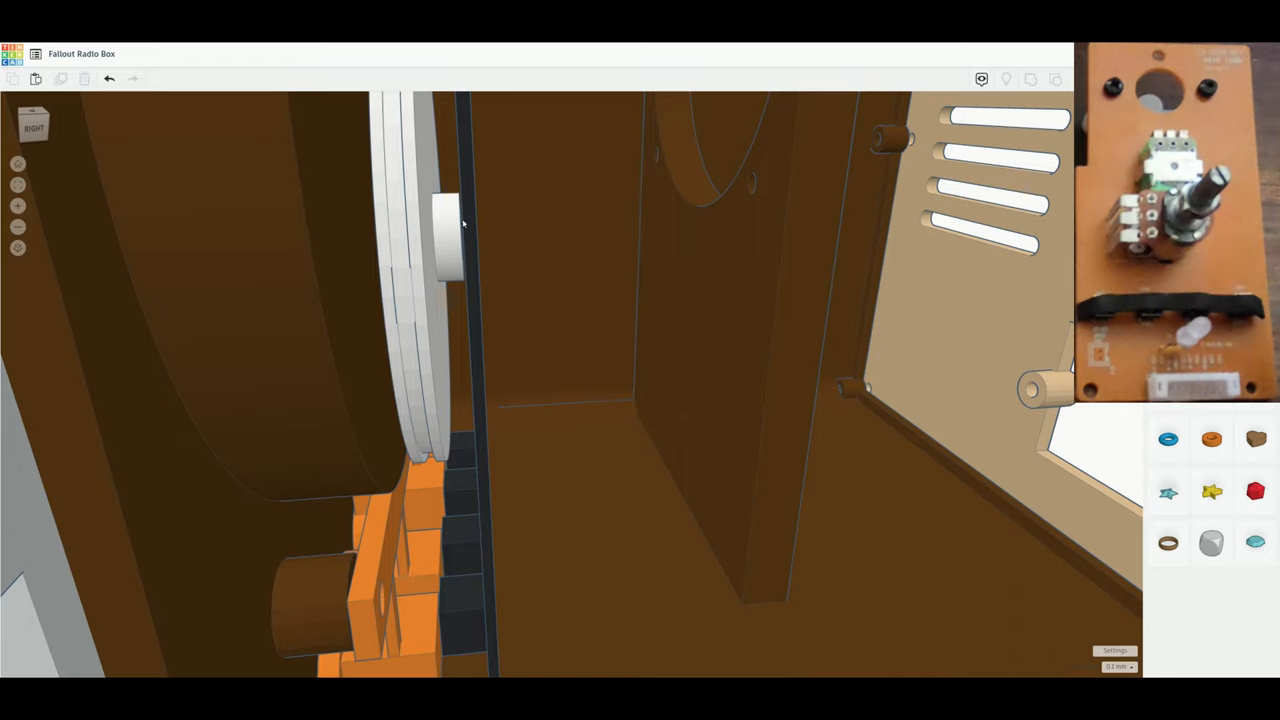
pyautogui.moveTo(468, 218)
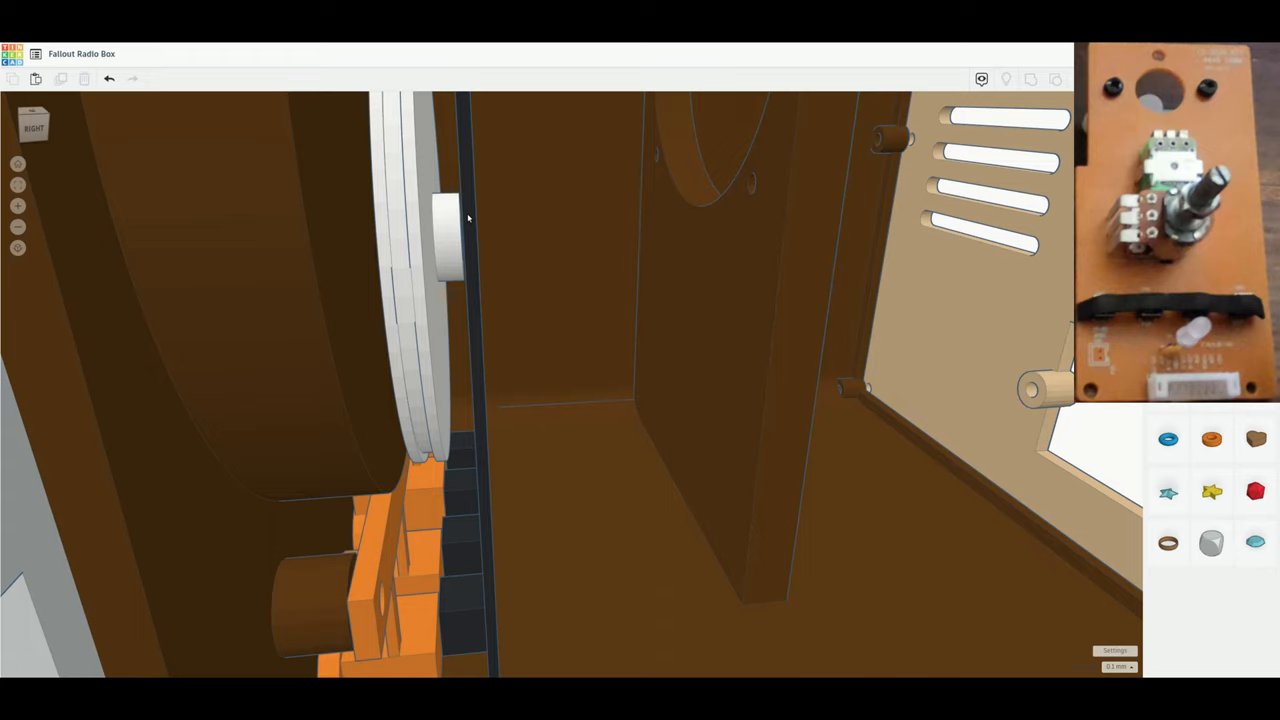
pyautogui.moveTo(468, 232)
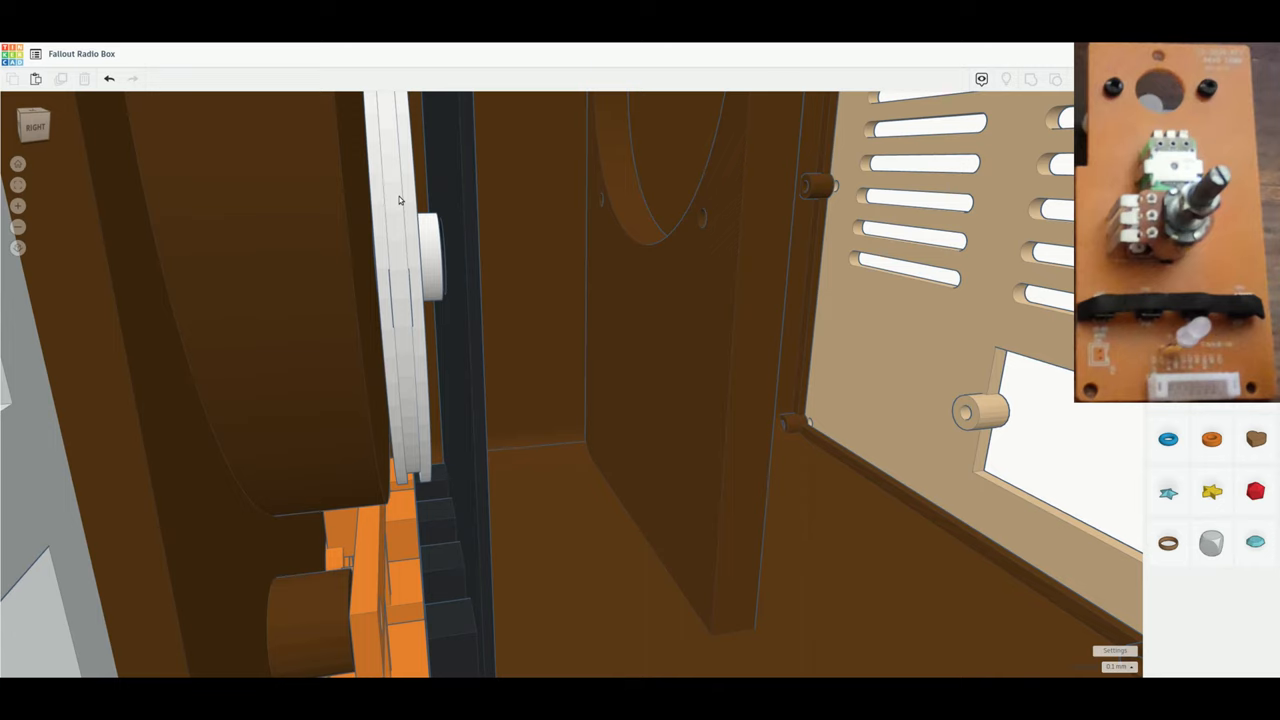
pyautogui.moveTo(438, 238)
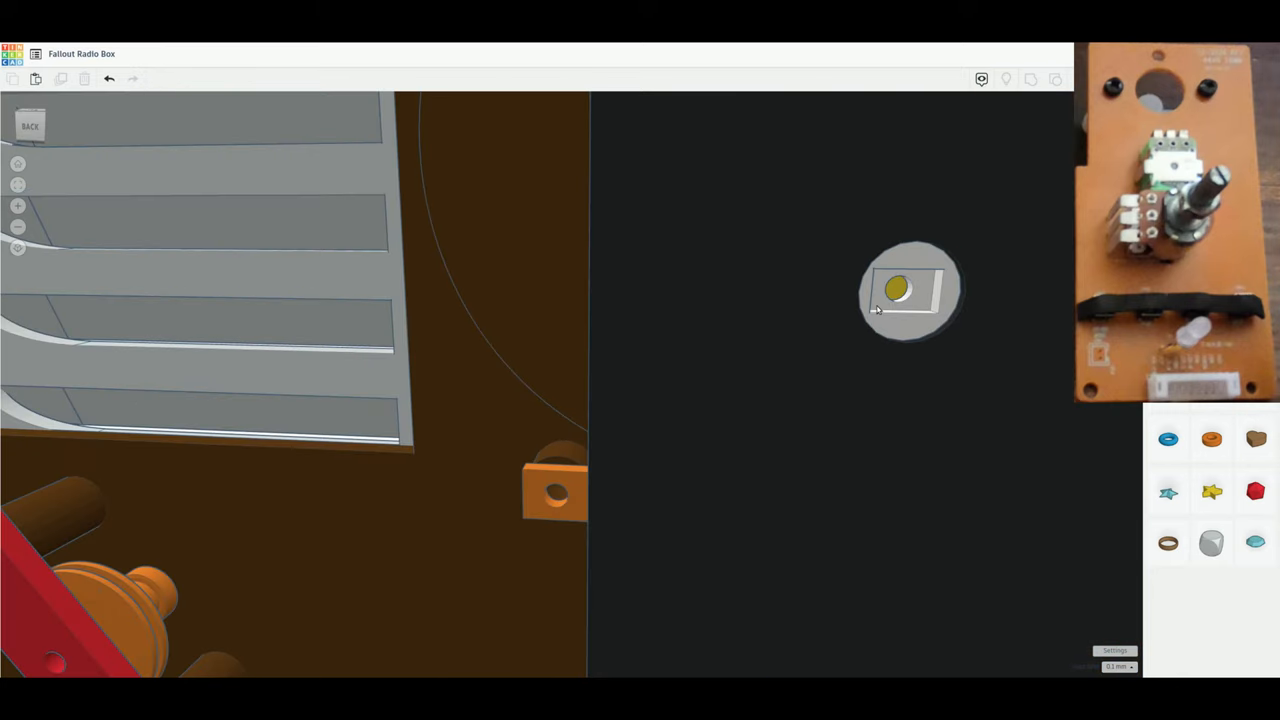
pyautogui.moveTo(916, 280)
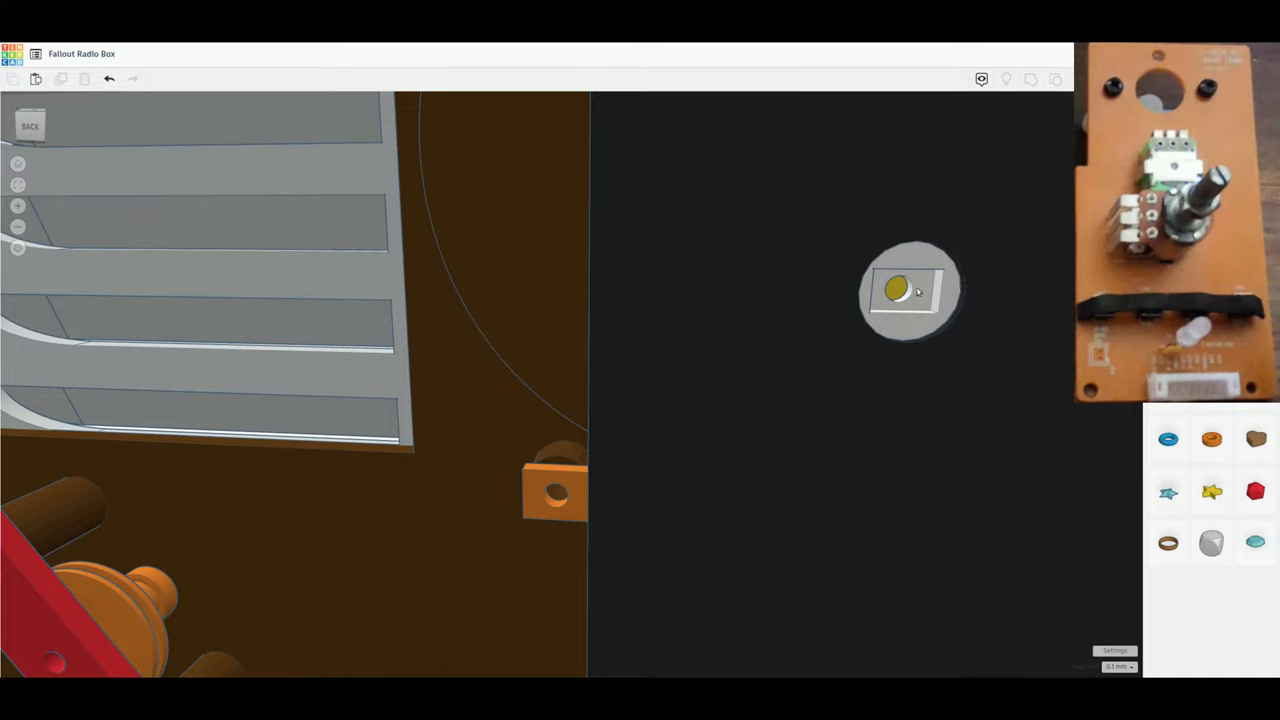
pyautogui.moveTo(924, 288)
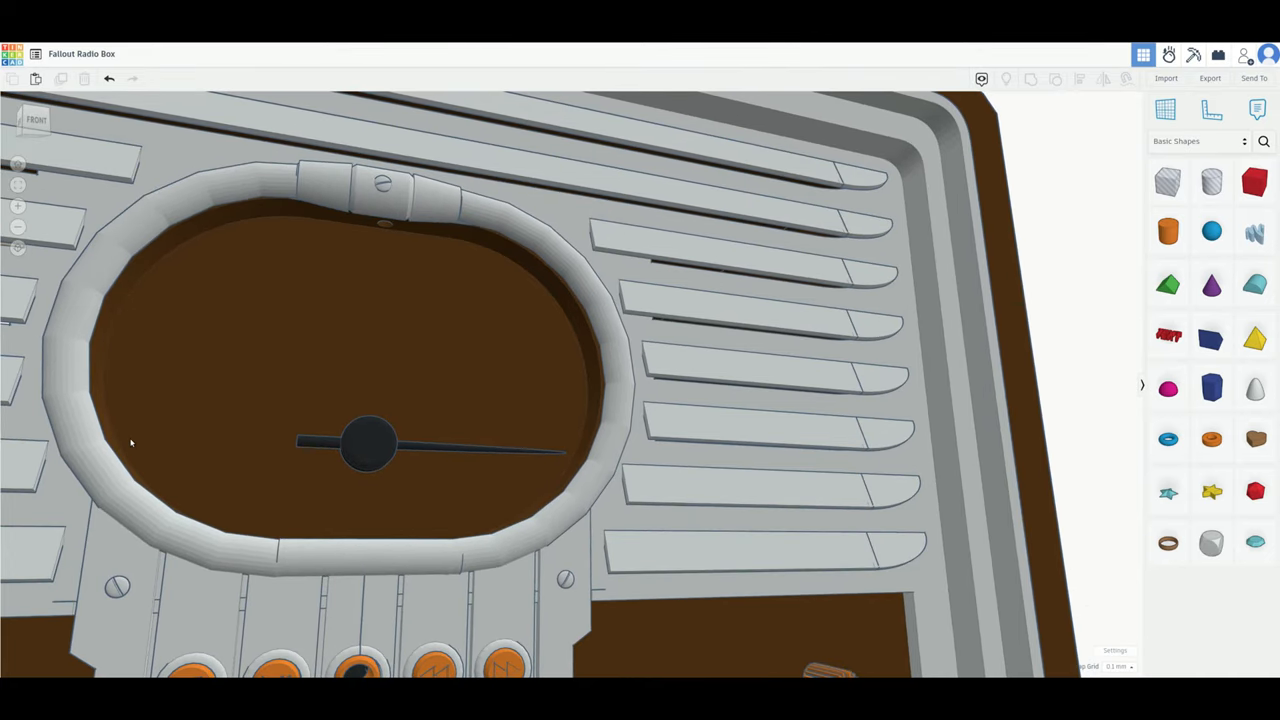
pyautogui.moveTo(562, 456)
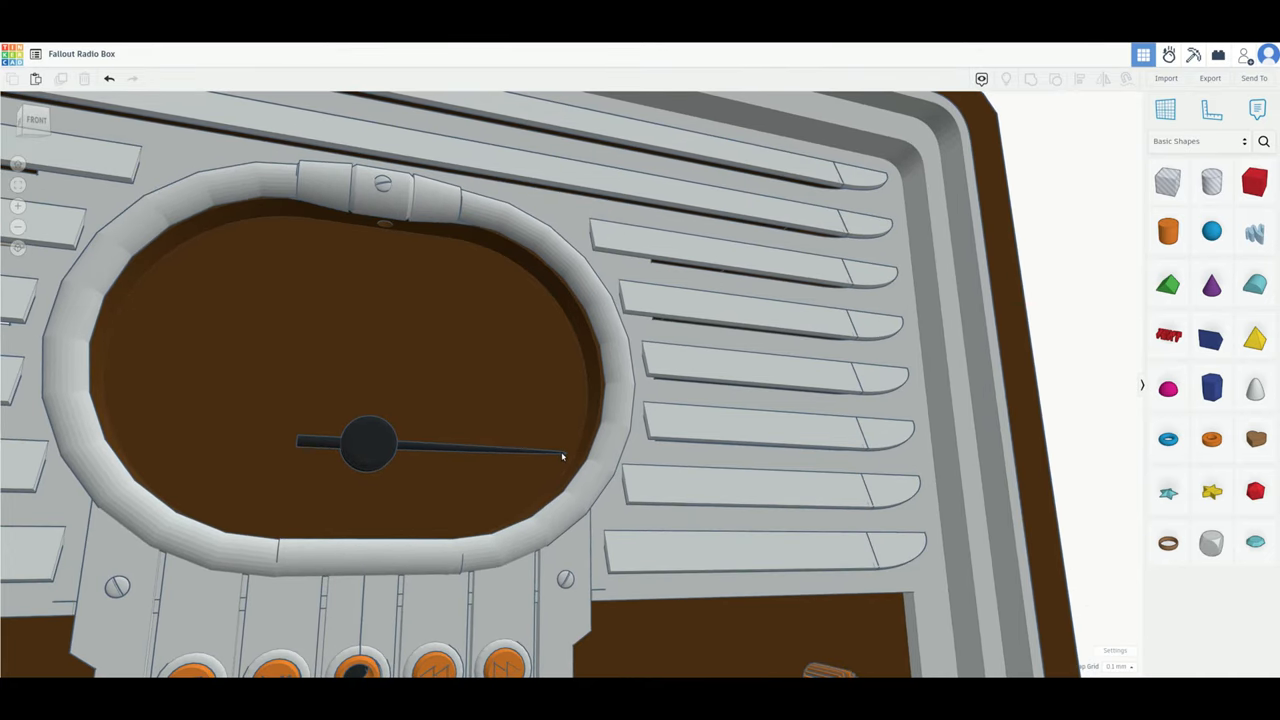
pyautogui.moveTo(118, 444)
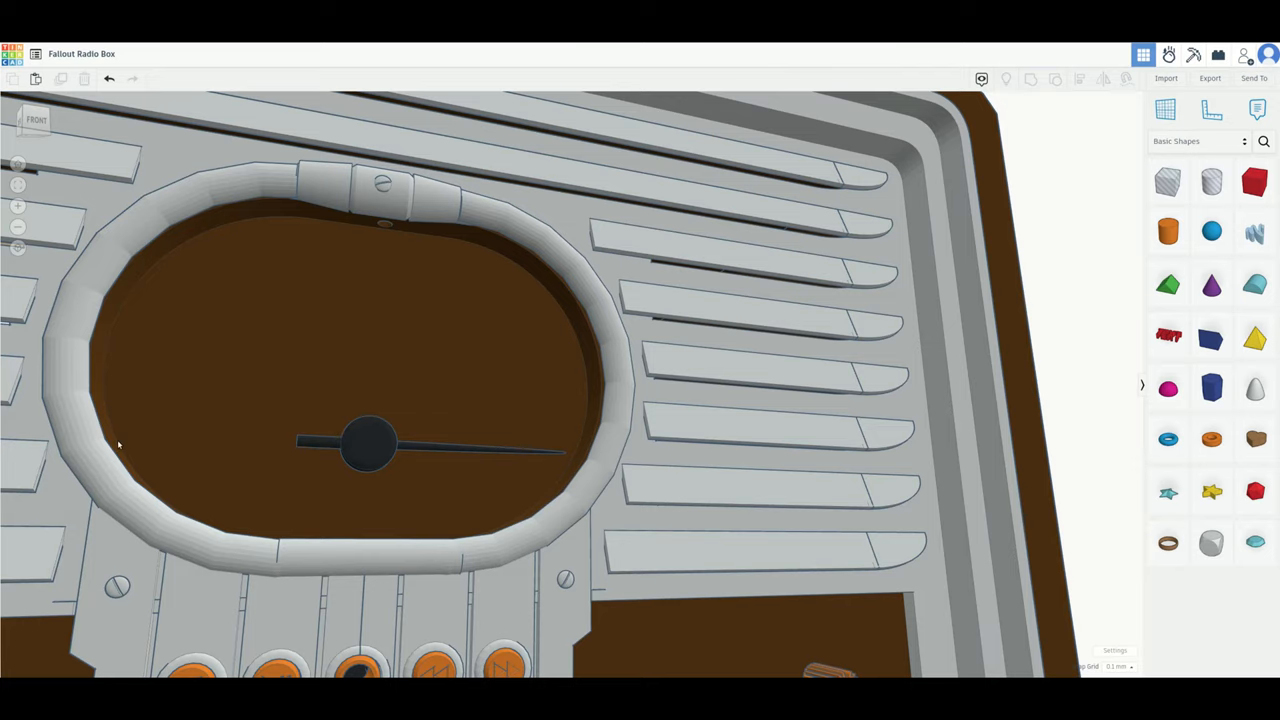
pyautogui.moveTo(314, 320)
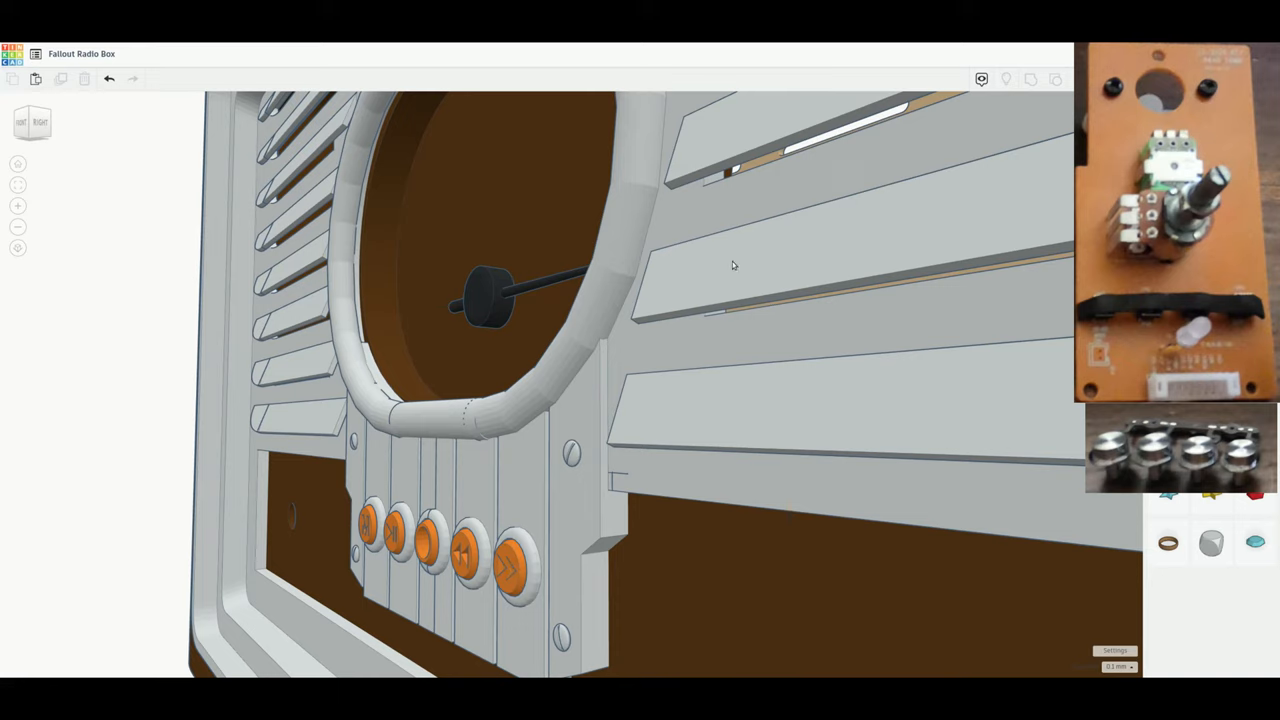
pyautogui.moveTo(668, 486)
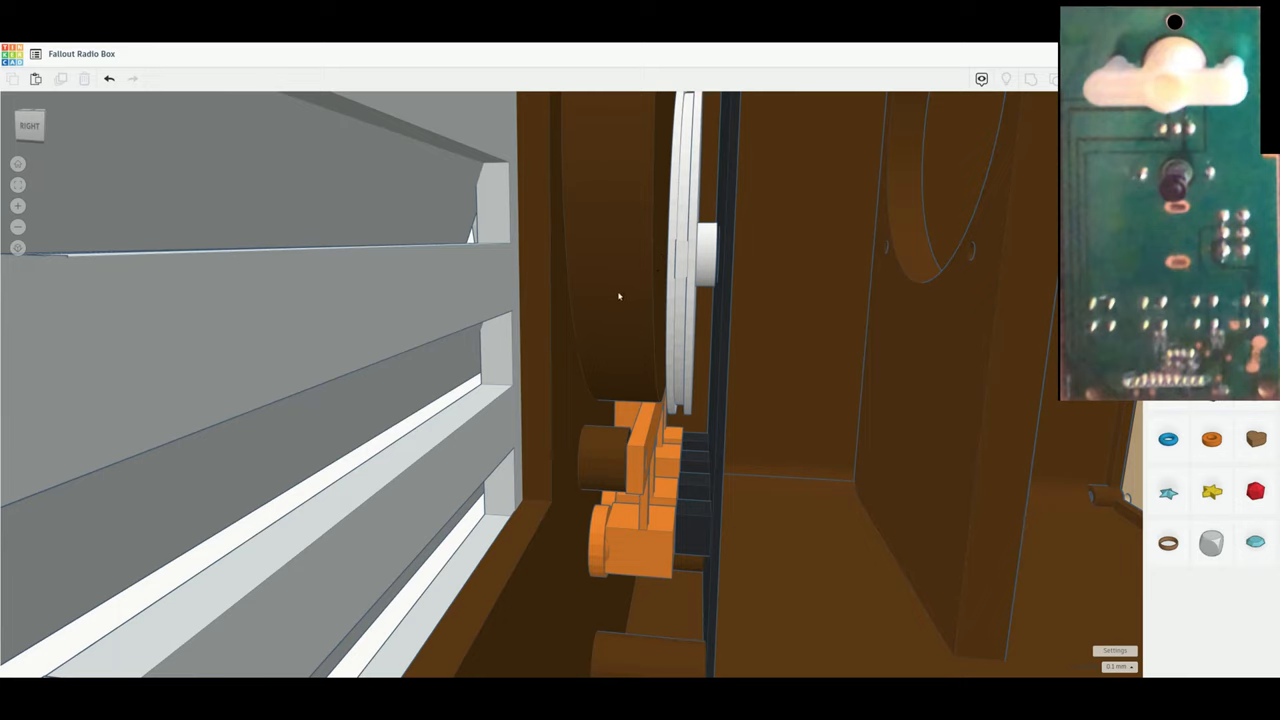
pyautogui.moveTo(700, 252)
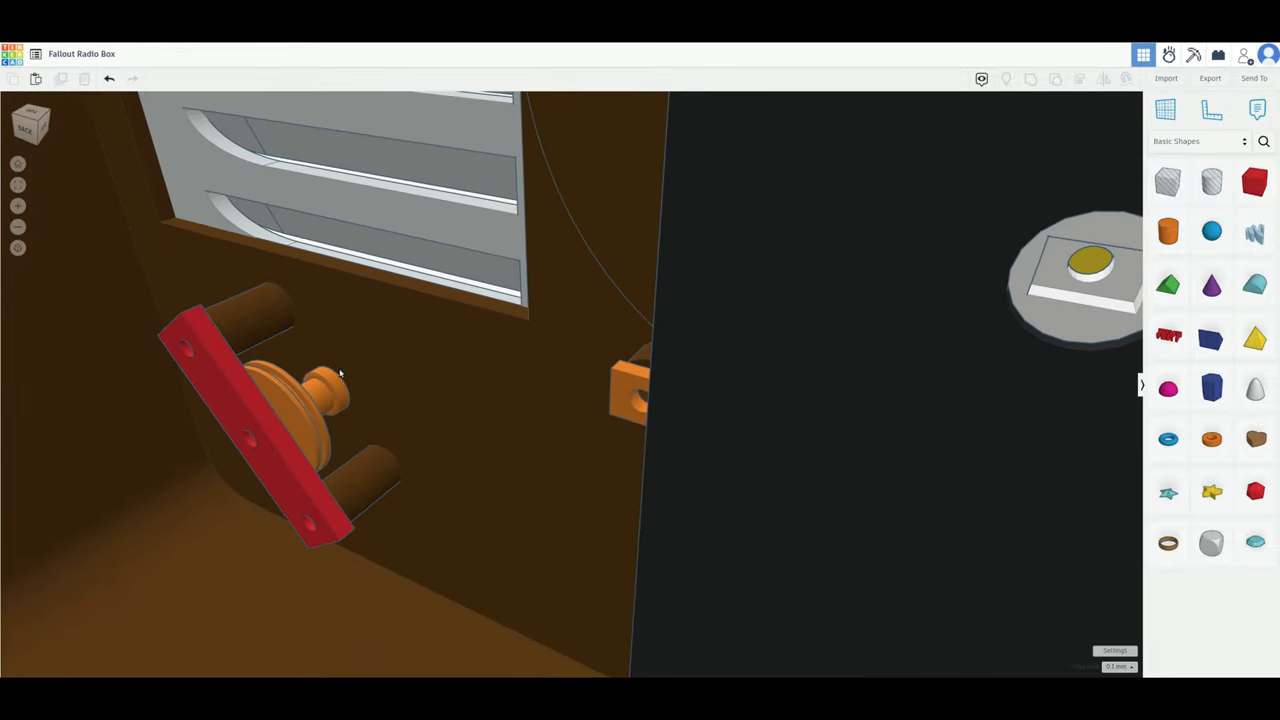
pyautogui.moveTo(264, 312)
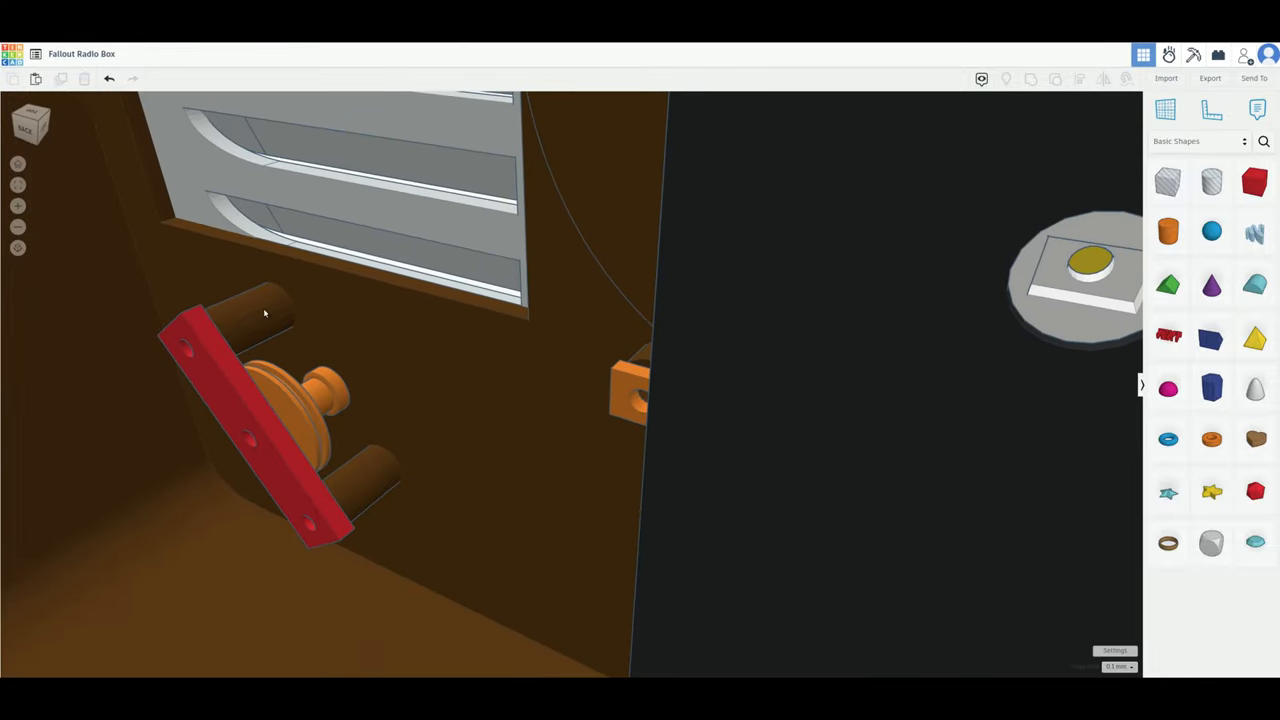
pyautogui.moveTo(228, 420)
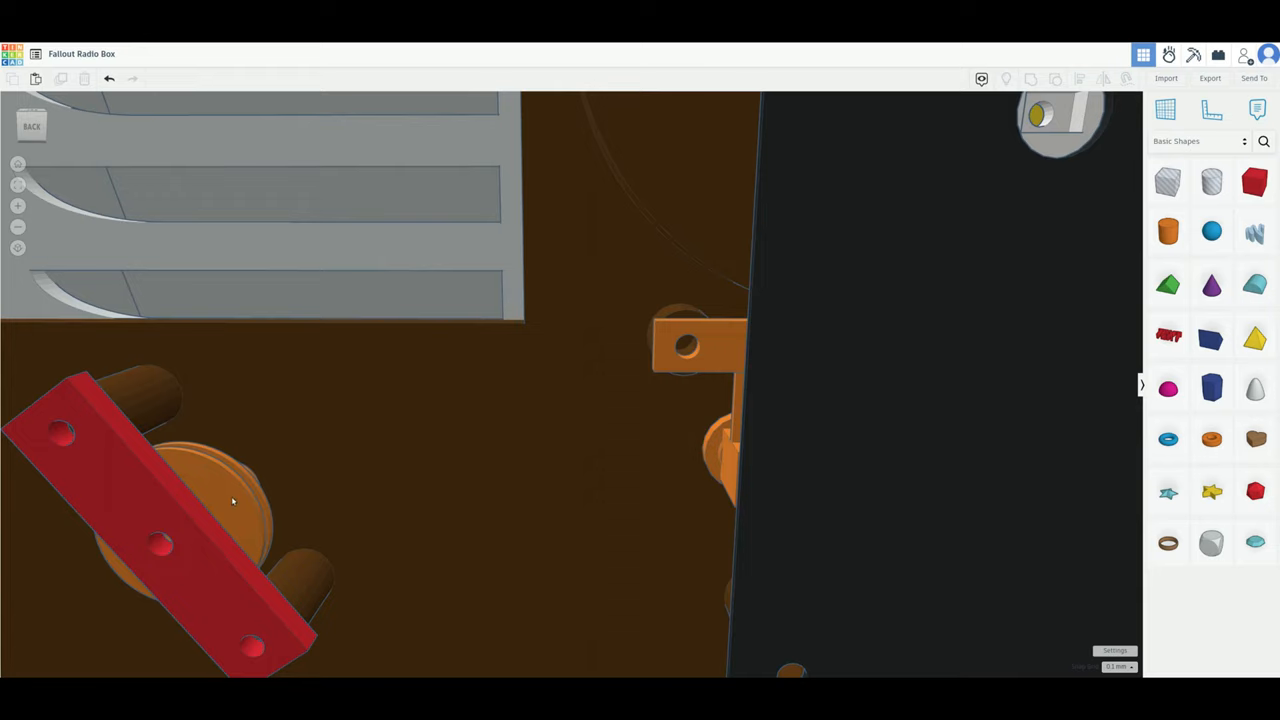
pyautogui.moveTo(396, 432)
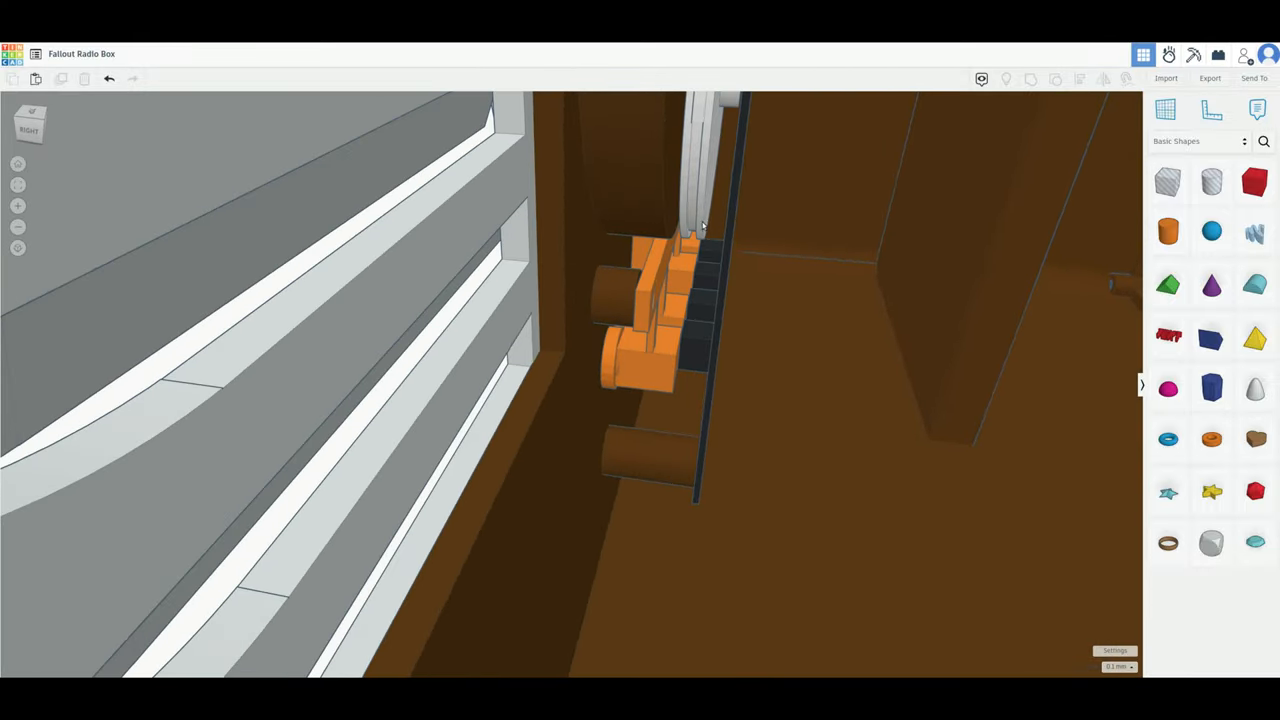
# Orbit around the black mounting plate to show it in front of the white tuner pulley
pyautogui.moveTo(700, 300); pyautogui.dragTo(610, 430)
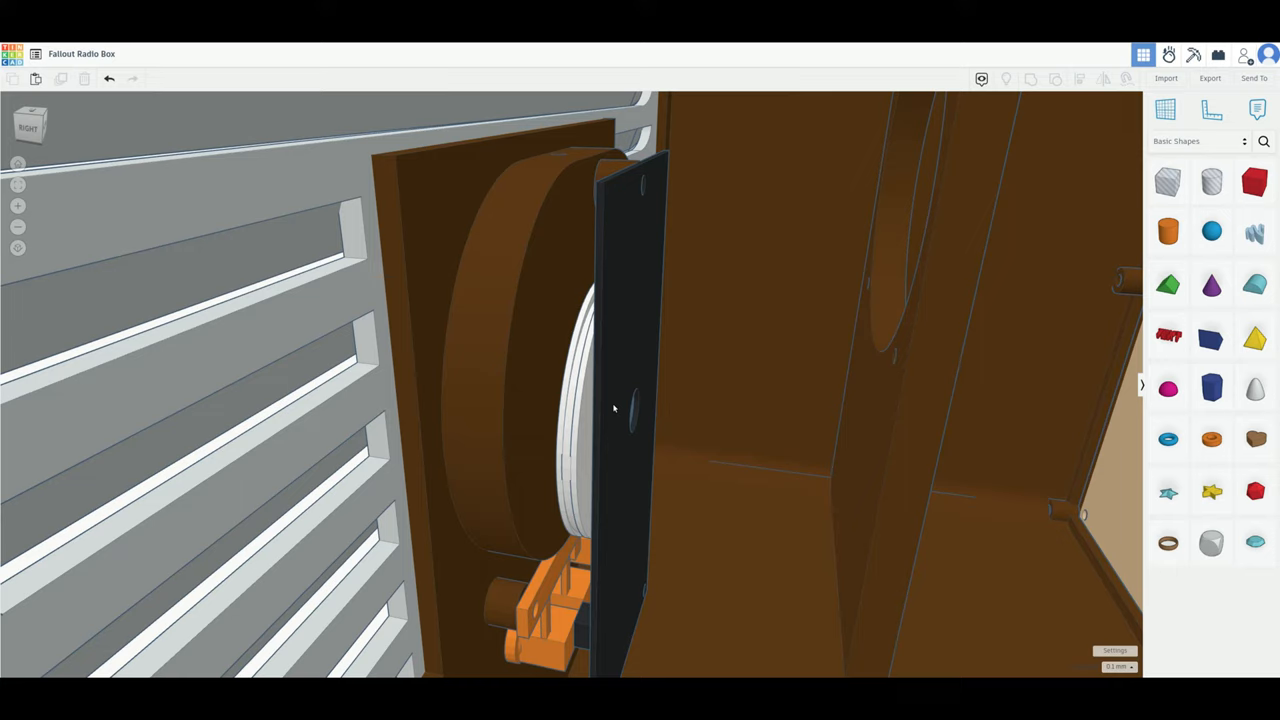
pyautogui.moveTo(618, 414)
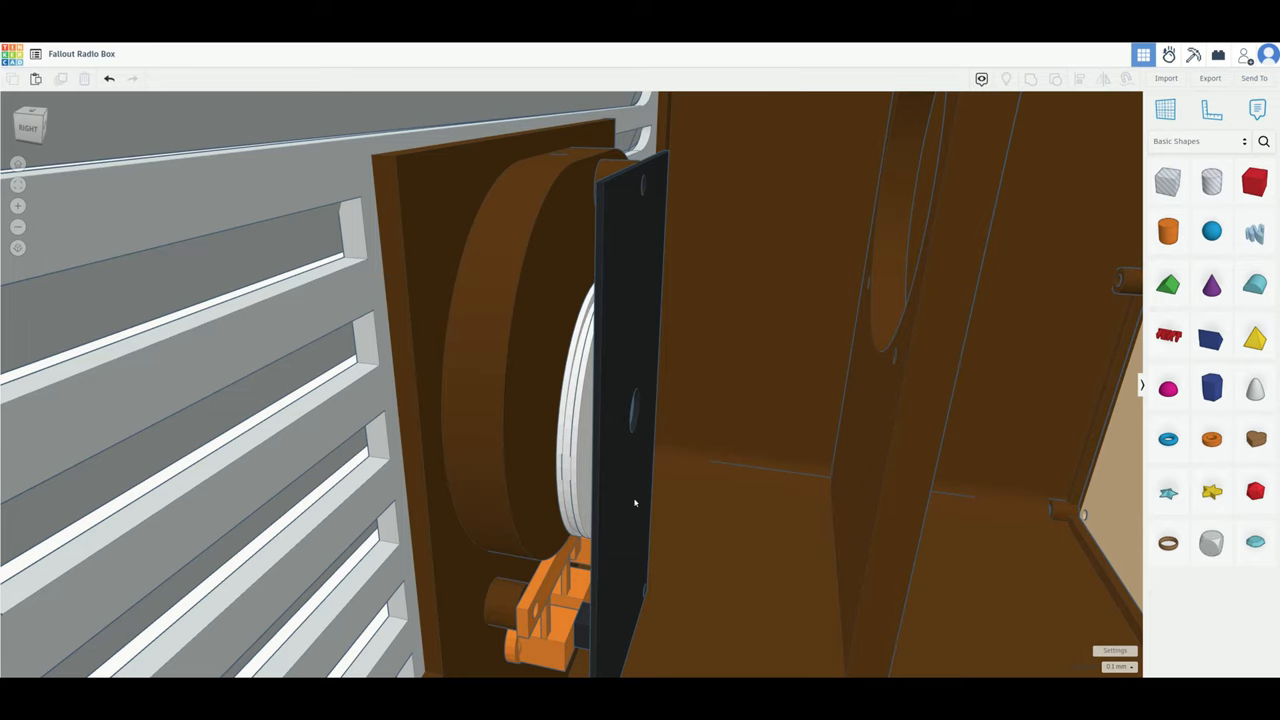
pyautogui.moveTo(638, 496)
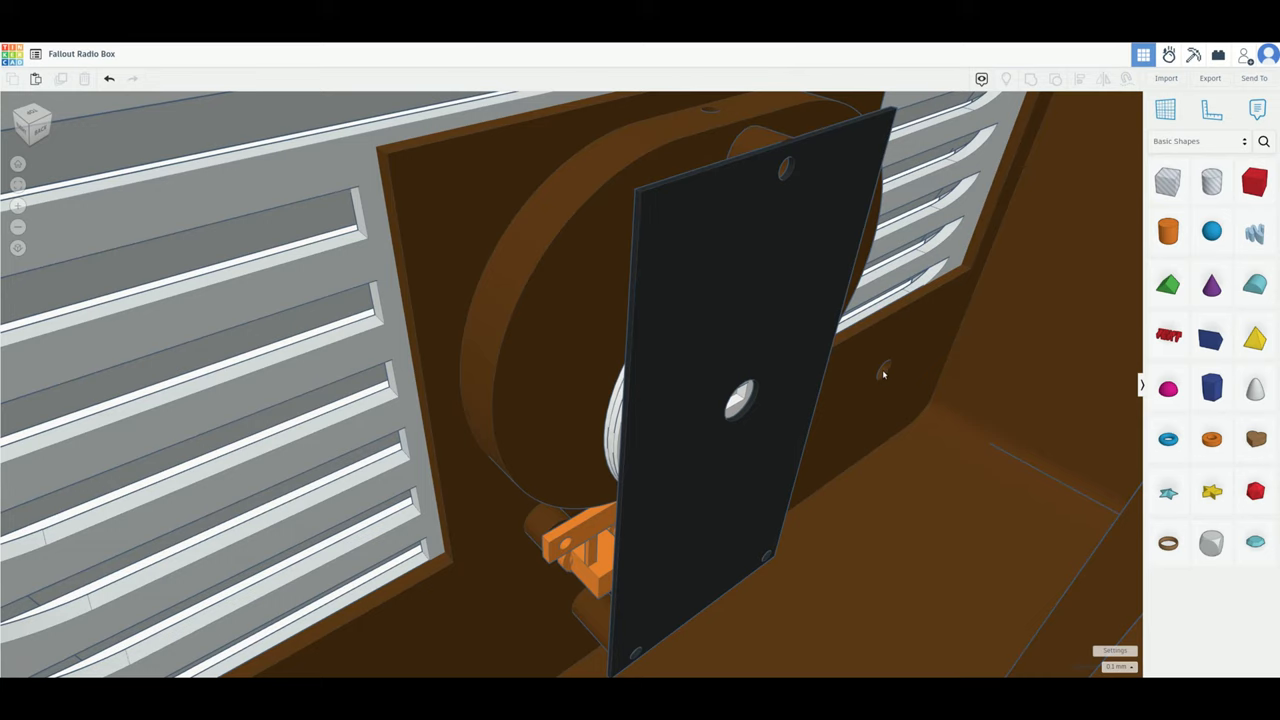
pyautogui.moveTo(708, 512)
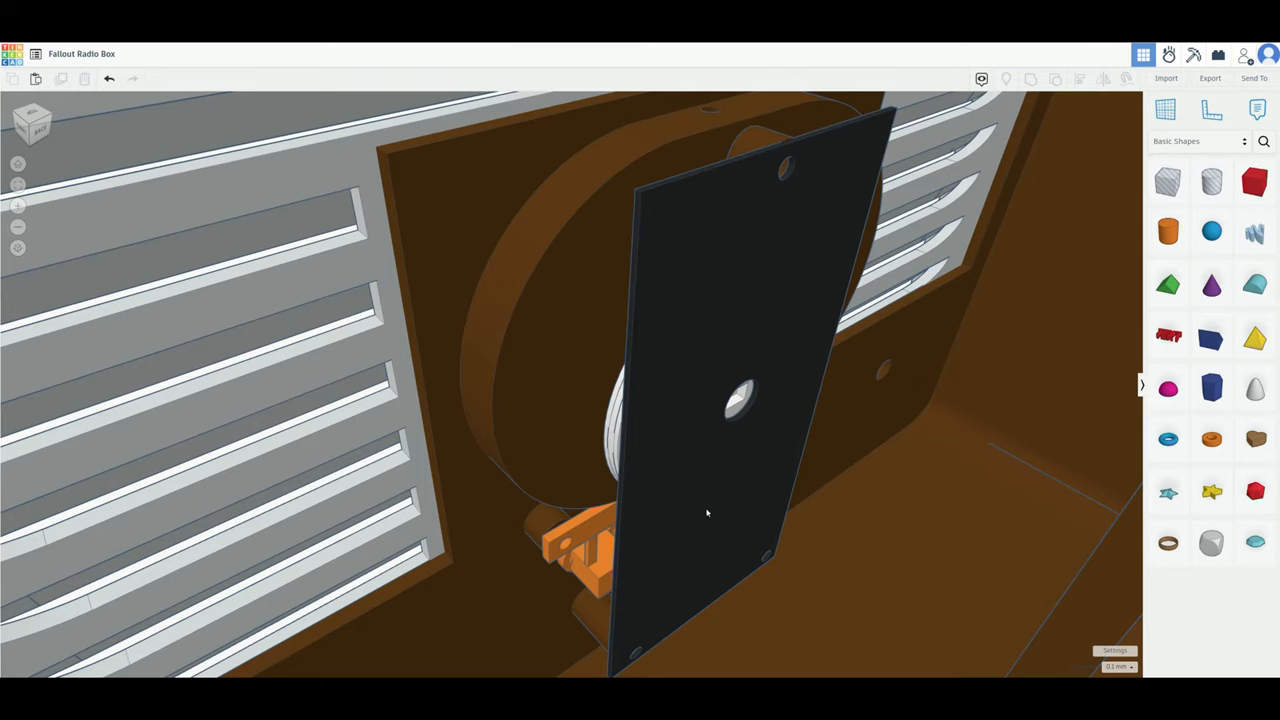
pyautogui.moveTo(748, 510)
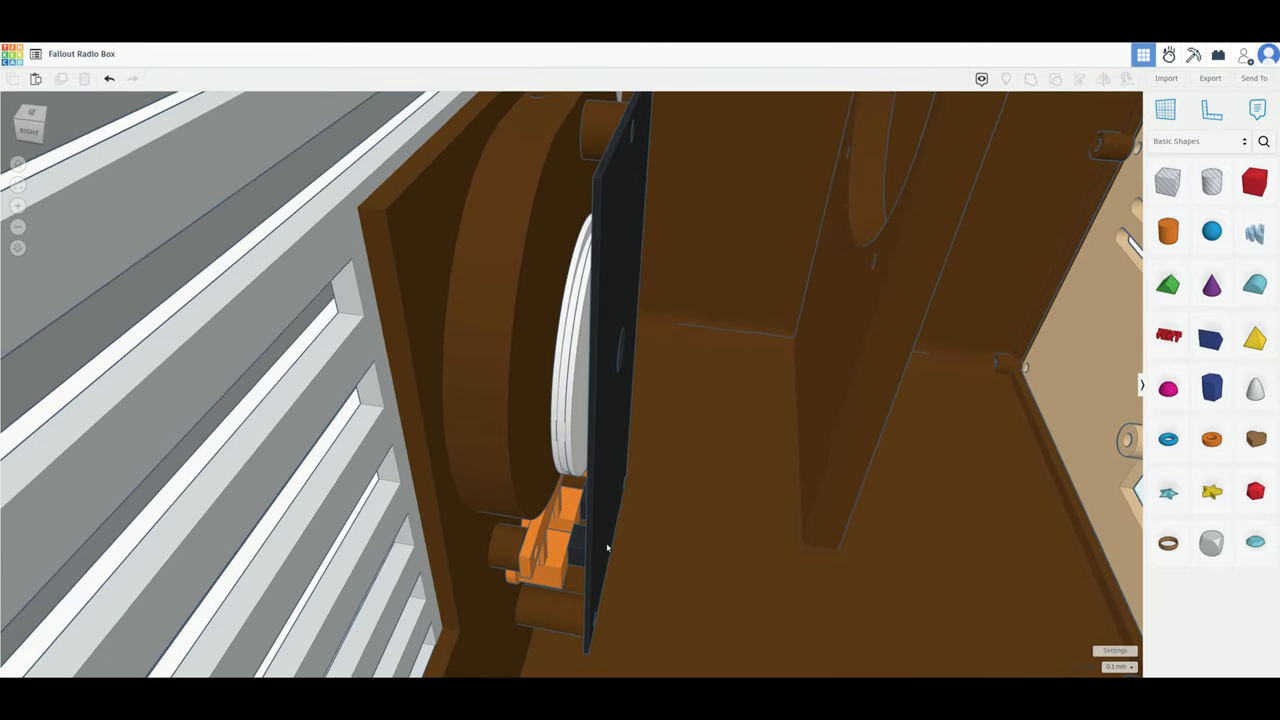
# Orbit to look past the black plate toward the vented back panel and its posts
pyautogui.moveTo(604, 548); pyautogui.dragTo(1048, 496)
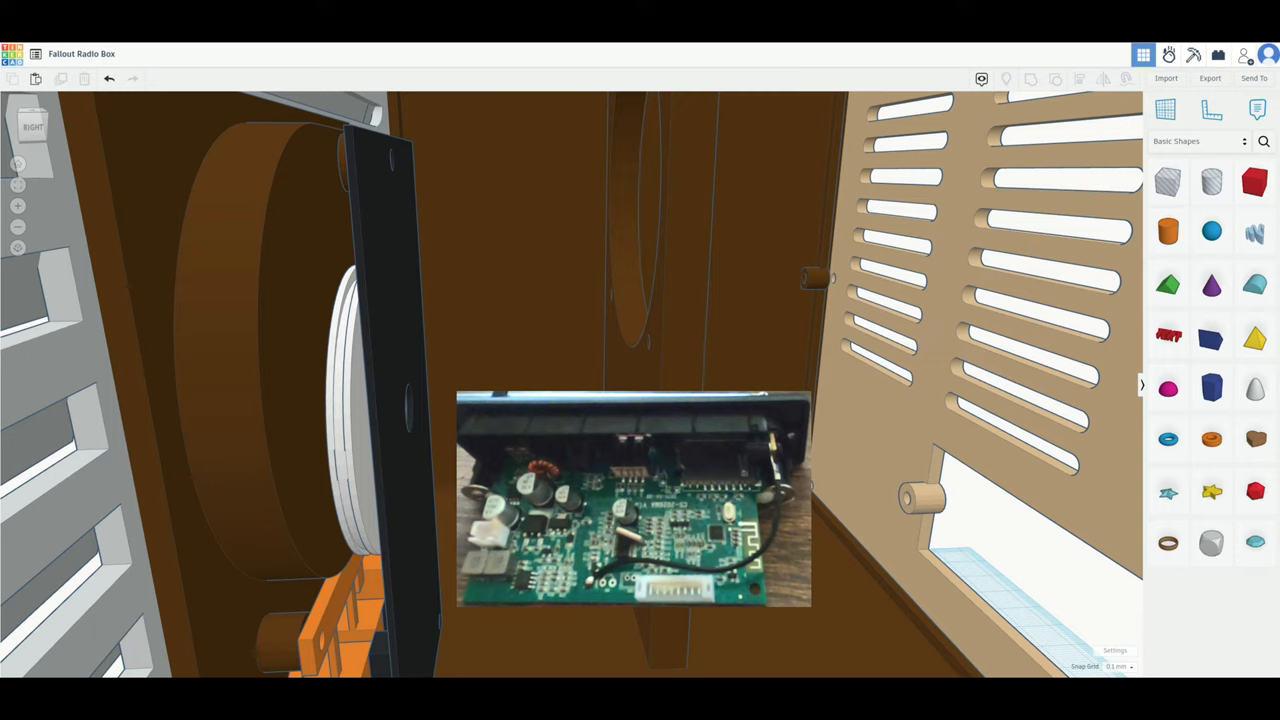
pyautogui.moveTo(640, 156)
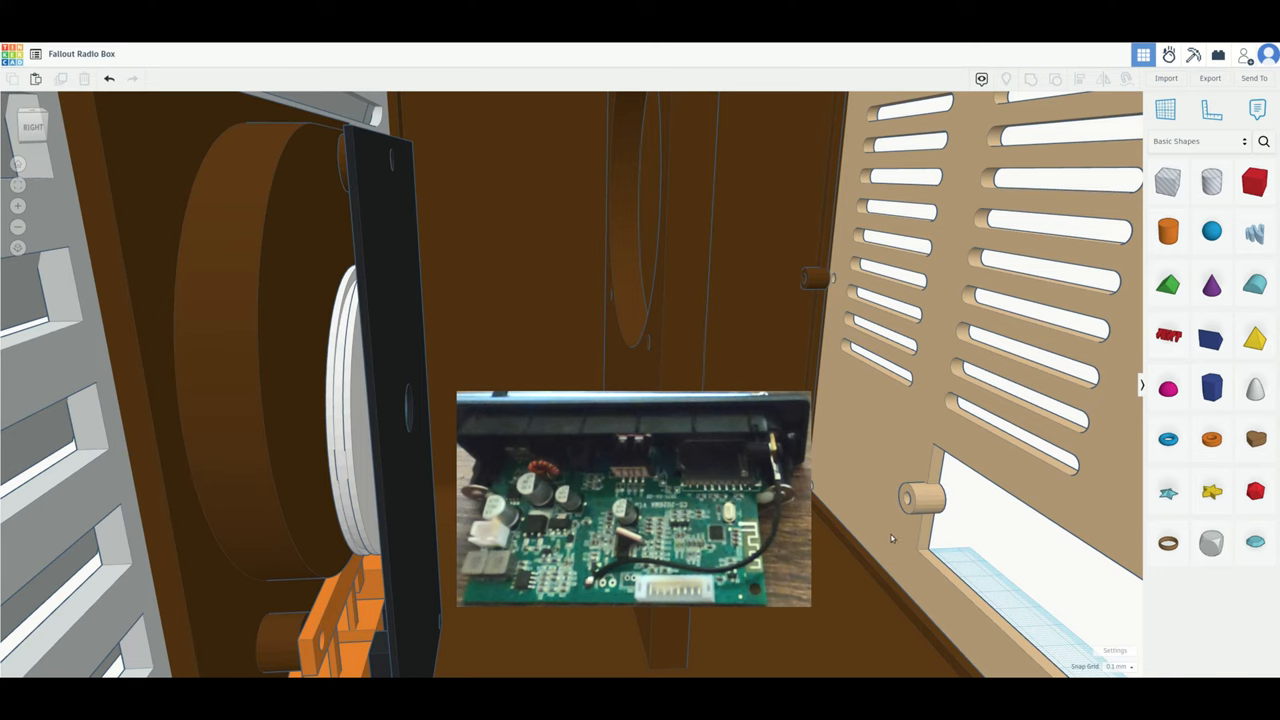
pyautogui.moveTo(892, 536)
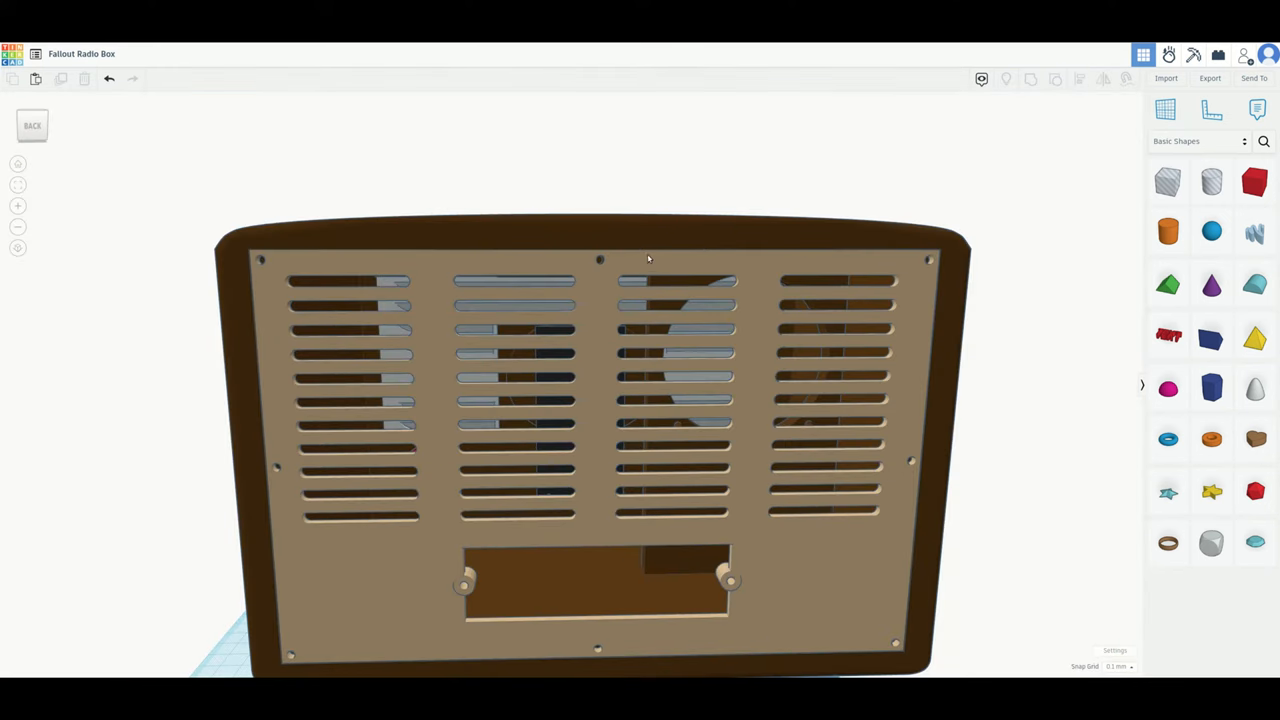
pyautogui.moveTo(636, 244)
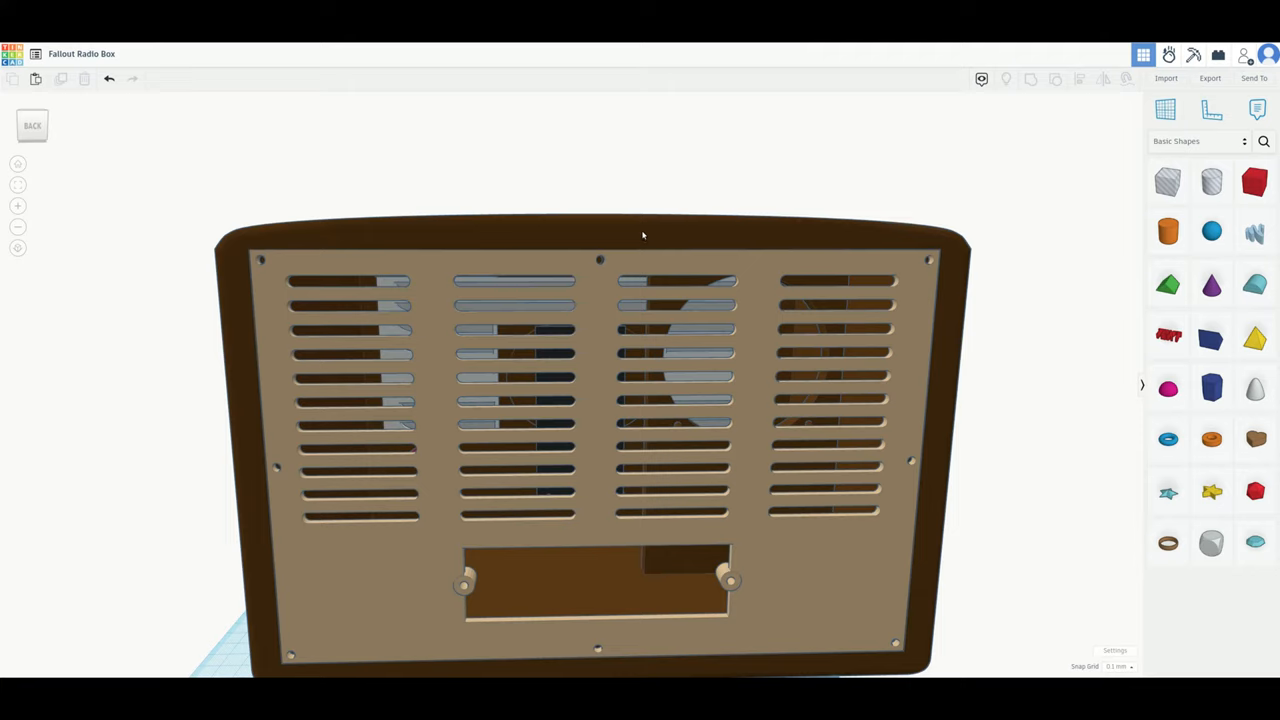
pyautogui.moveTo(648, 220)
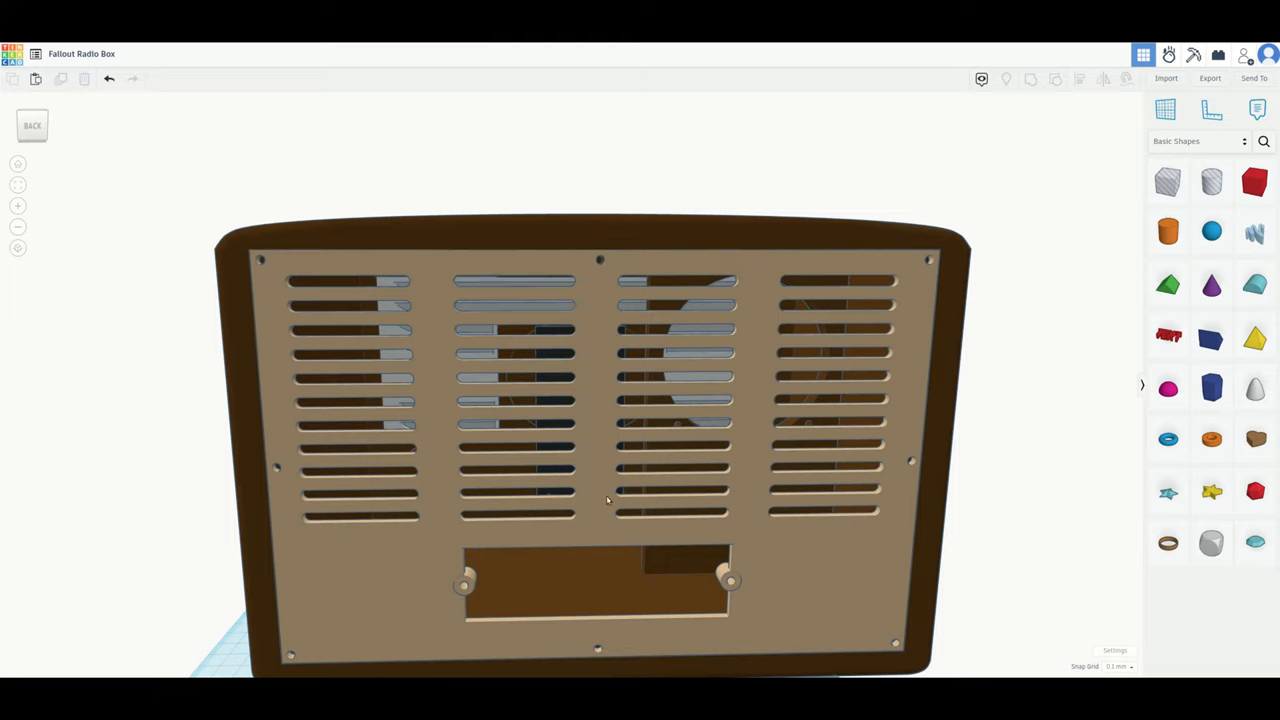
pyautogui.moveTo(568, 386)
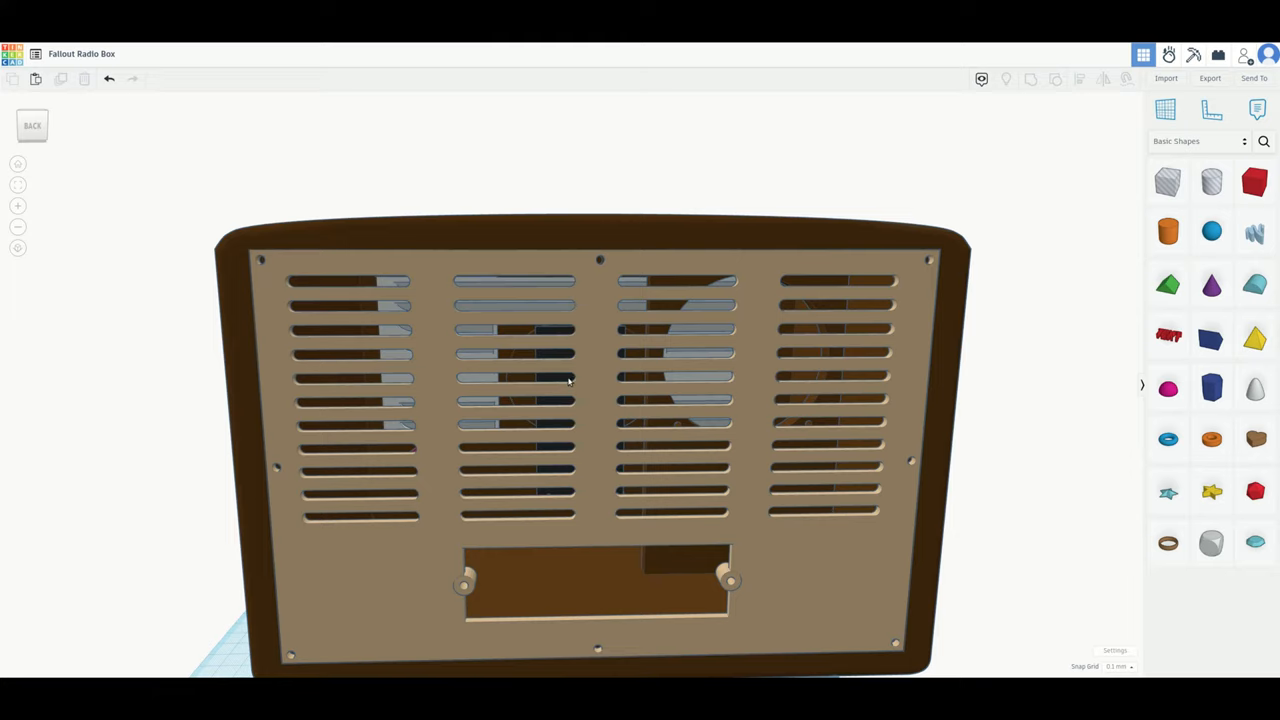
pyautogui.moveTo(620, 300)
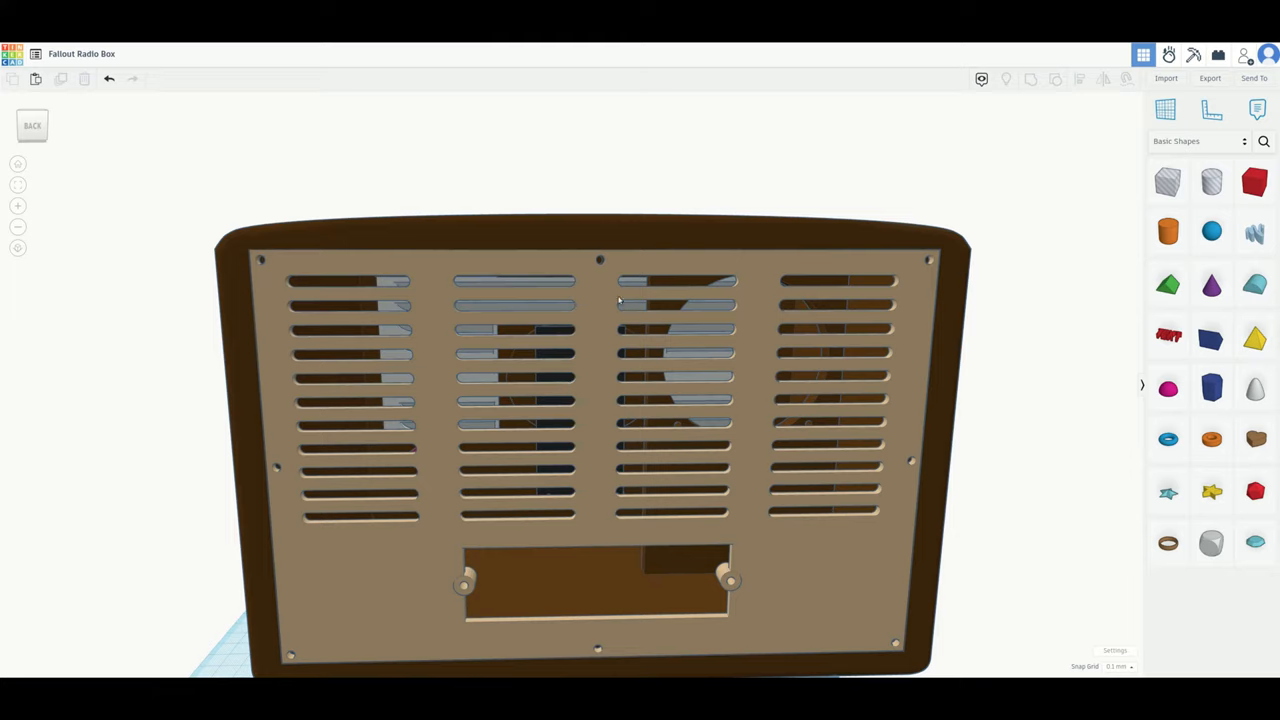
pyautogui.moveTo(760, 392)
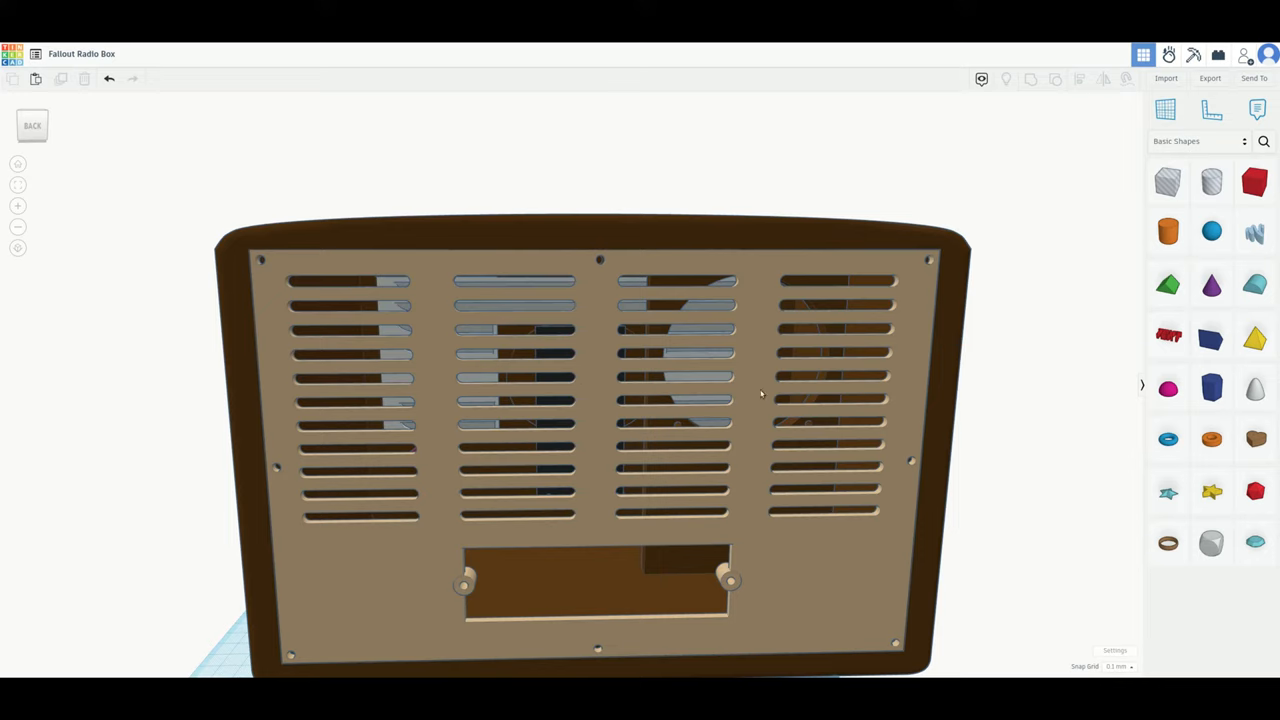
pyautogui.moveTo(656, 384)
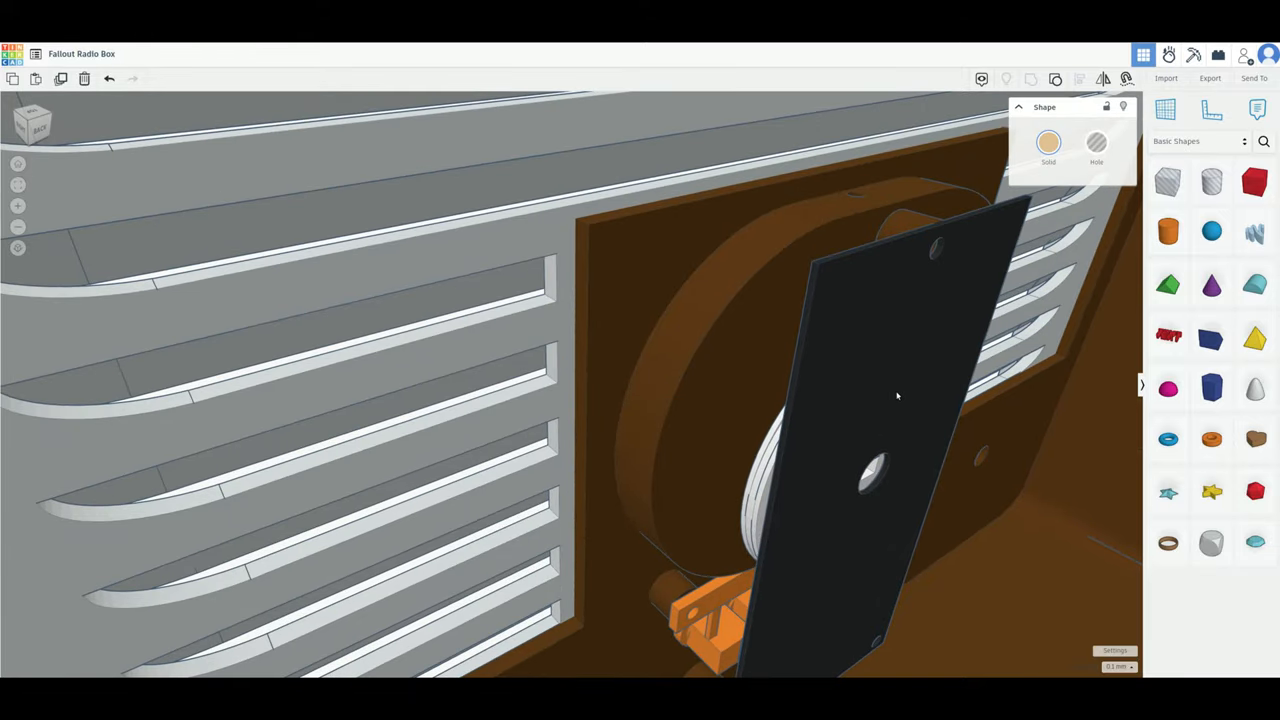
pyautogui.moveTo(896, 384)
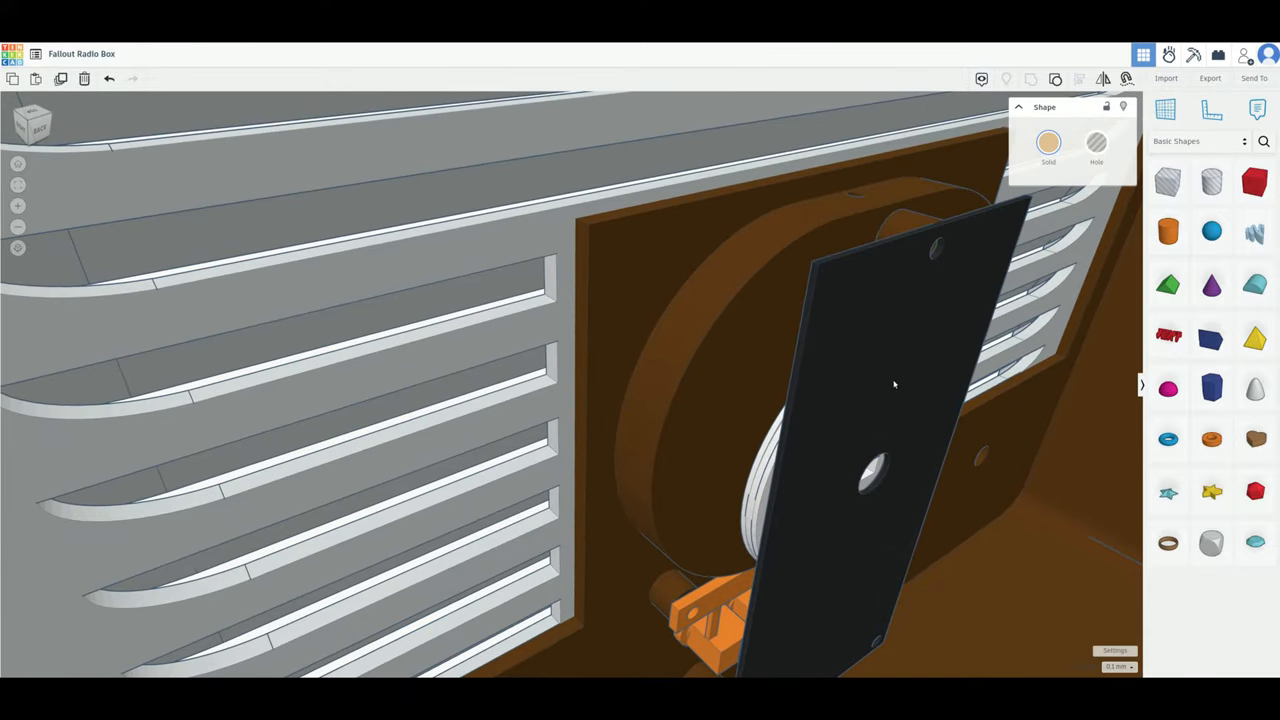